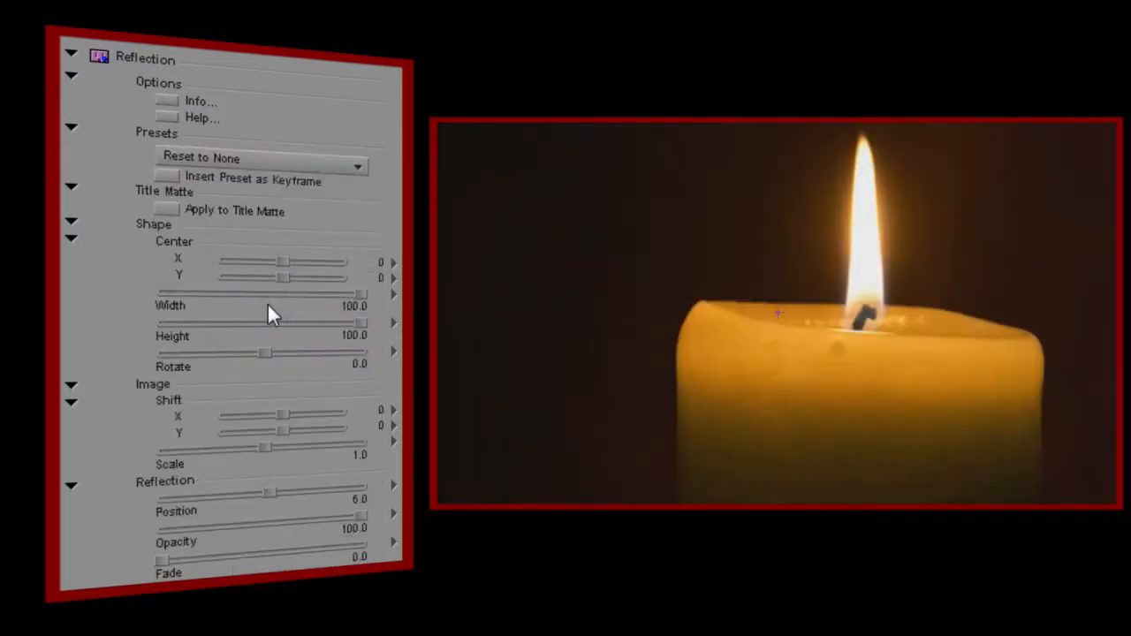
{"action": "mouse_move", "coordinate": [151, 233]}
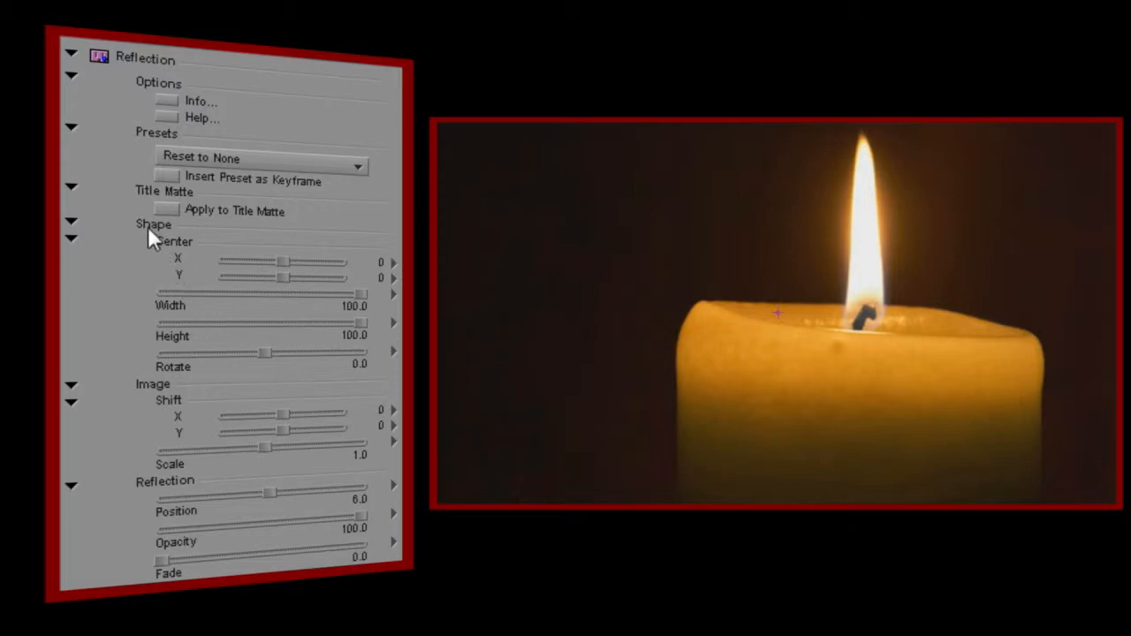
{"action": "mouse_move", "coordinate": [150, 405]}
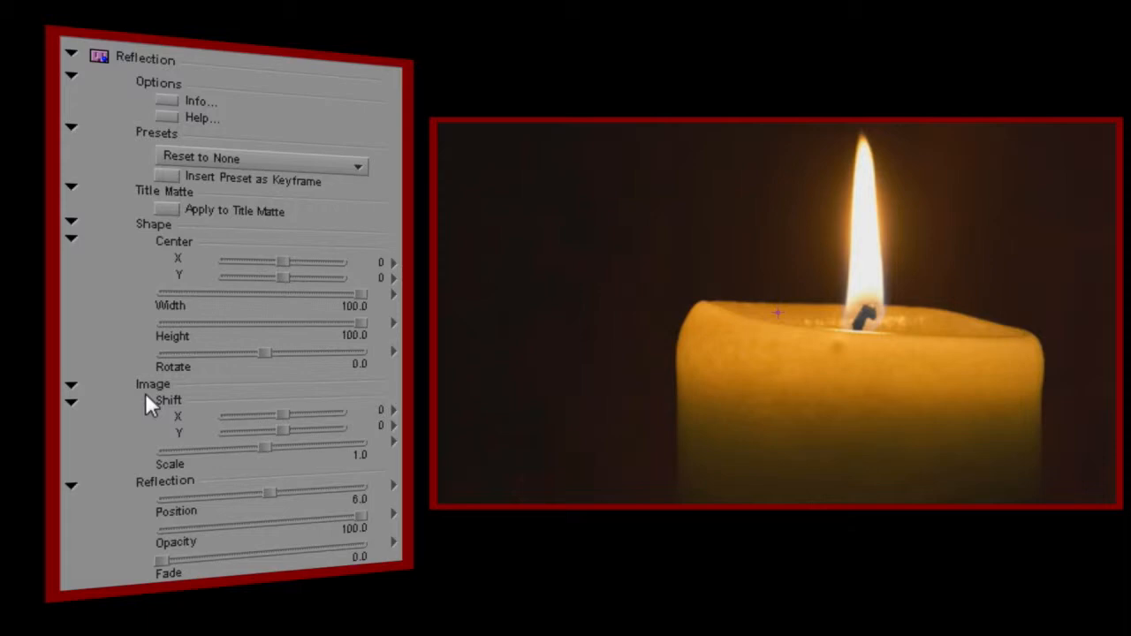
{"action": "mouse_move", "coordinate": [145, 498]}
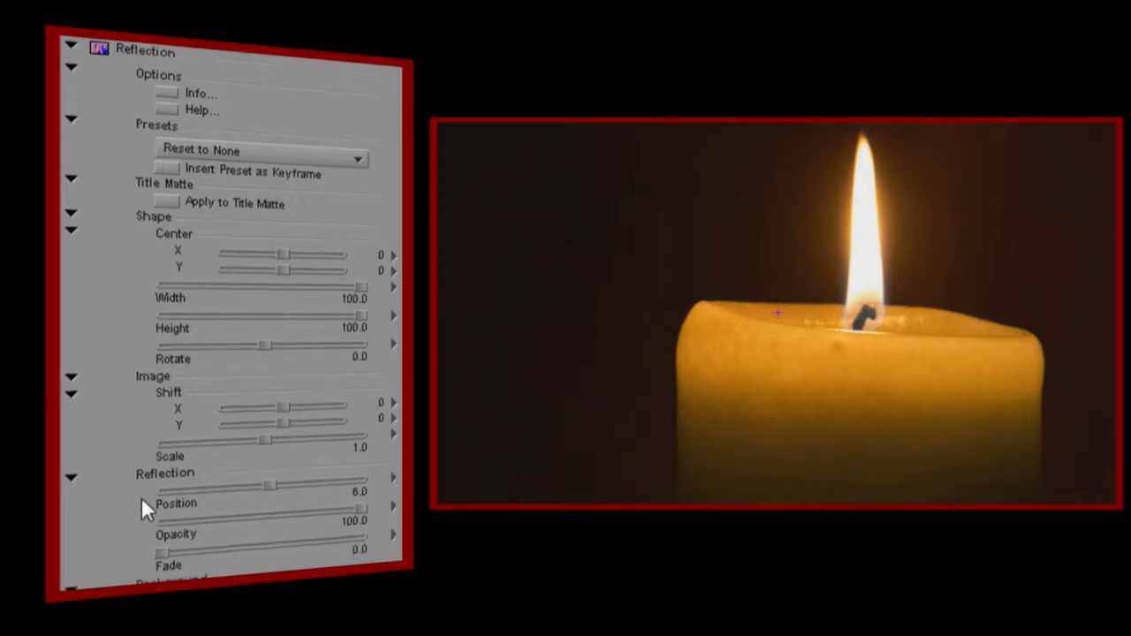
Shrink the Shape height to 65, rotate it to -20 and shift the image sideways to 224.
{"action": "scroll", "scroll_direction": "down", "scroll_amount": 3}
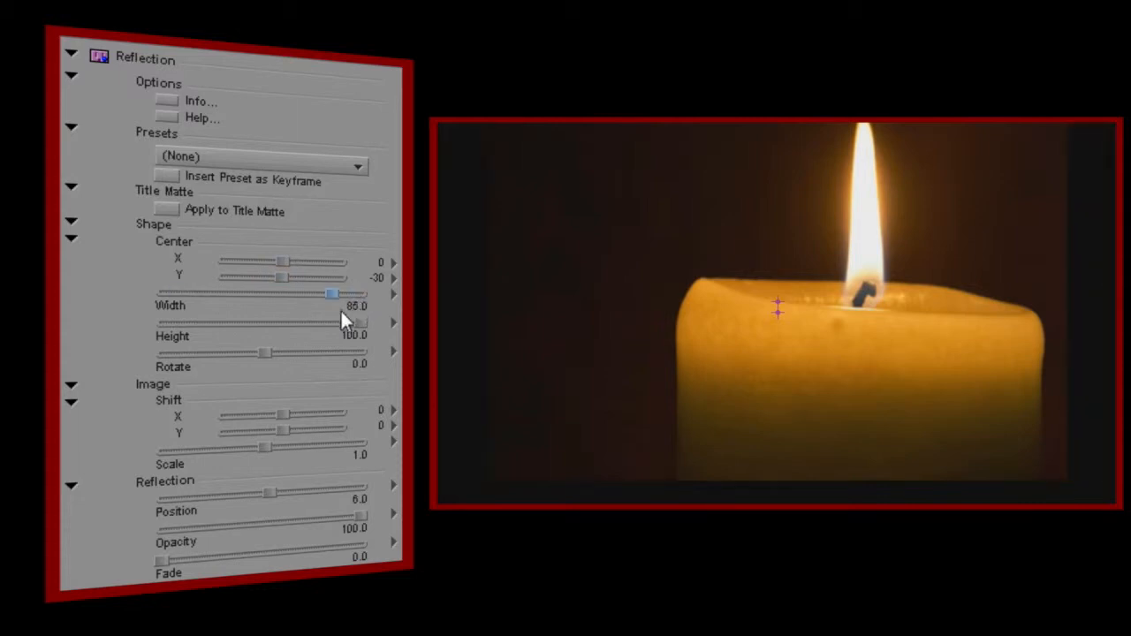
{"action": "left_click_drag", "start_coordinate": [265, 321], "coordinate": [293, 322]}
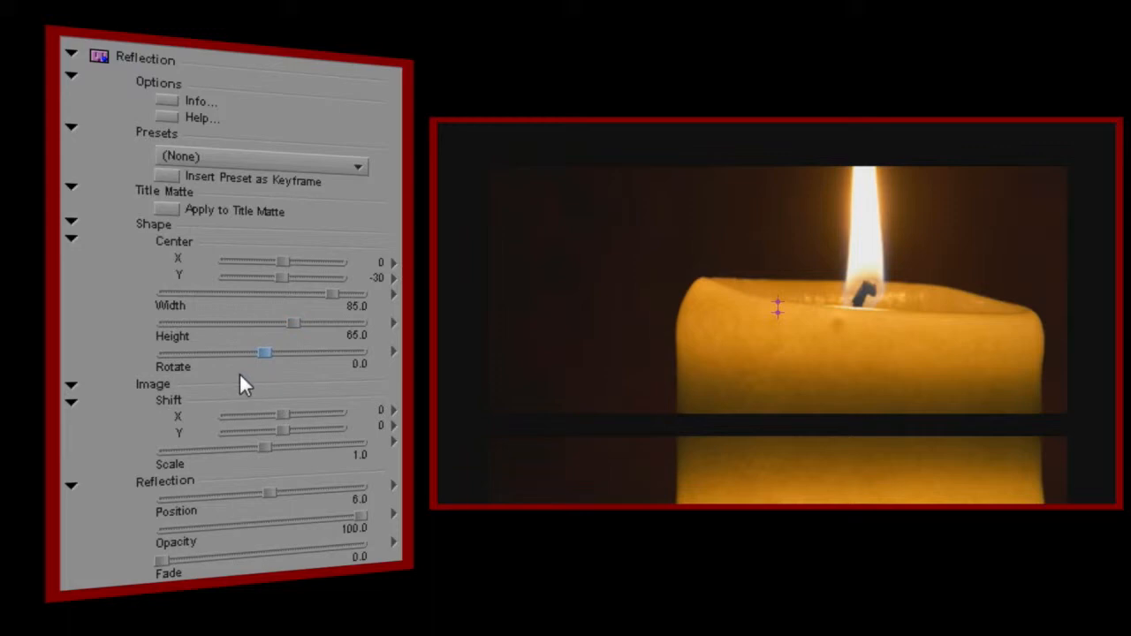
{"action": "left_click_drag", "start_coordinate": [266, 353], "coordinate": [248, 353]}
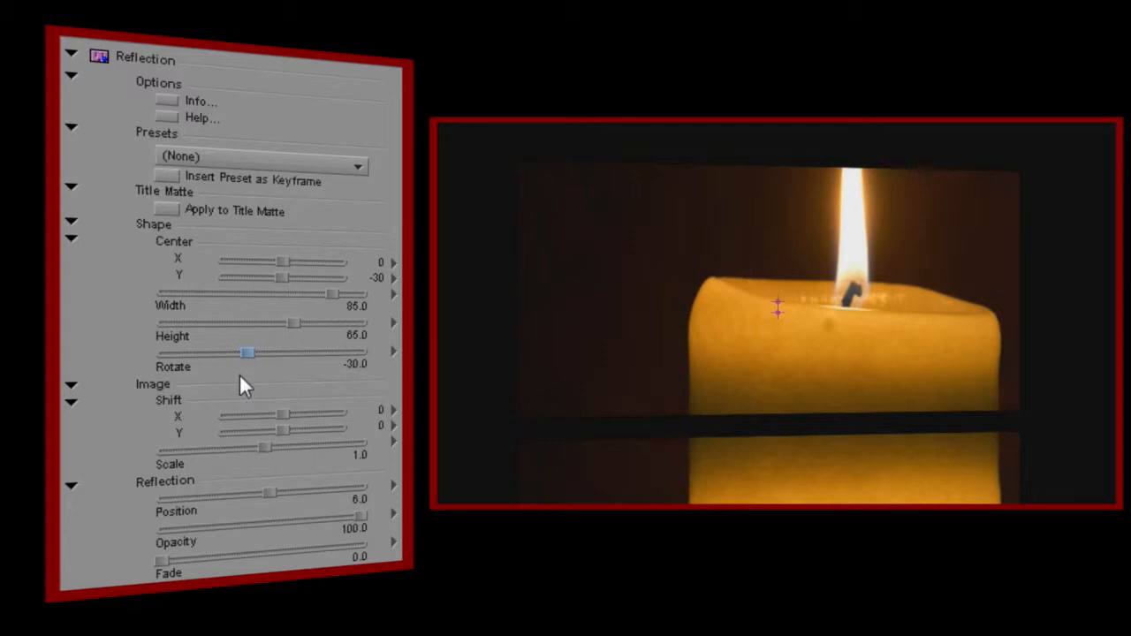
{"action": "left_click_drag", "start_coordinate": [247, 414], "coordinate": [297, 414]}
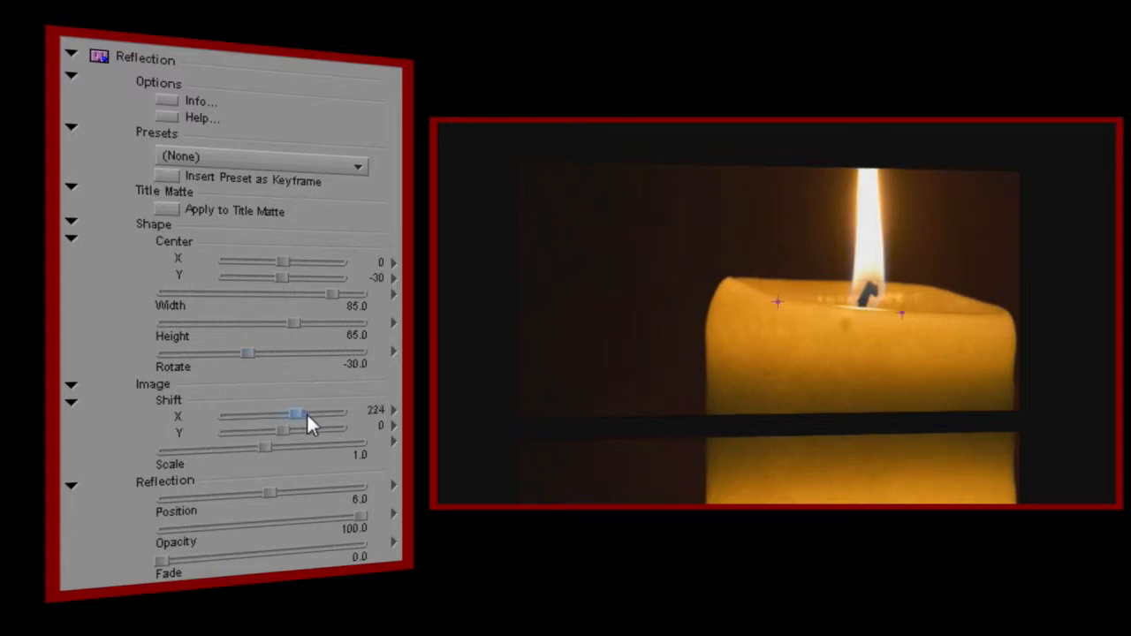
Shift the image to X 571, Y 999, trying Scale 1.1 then restoring 1.0.
{"action": "left_click_drag", "start_coordinate": [297, 416], "coordinate": [315, 416]}
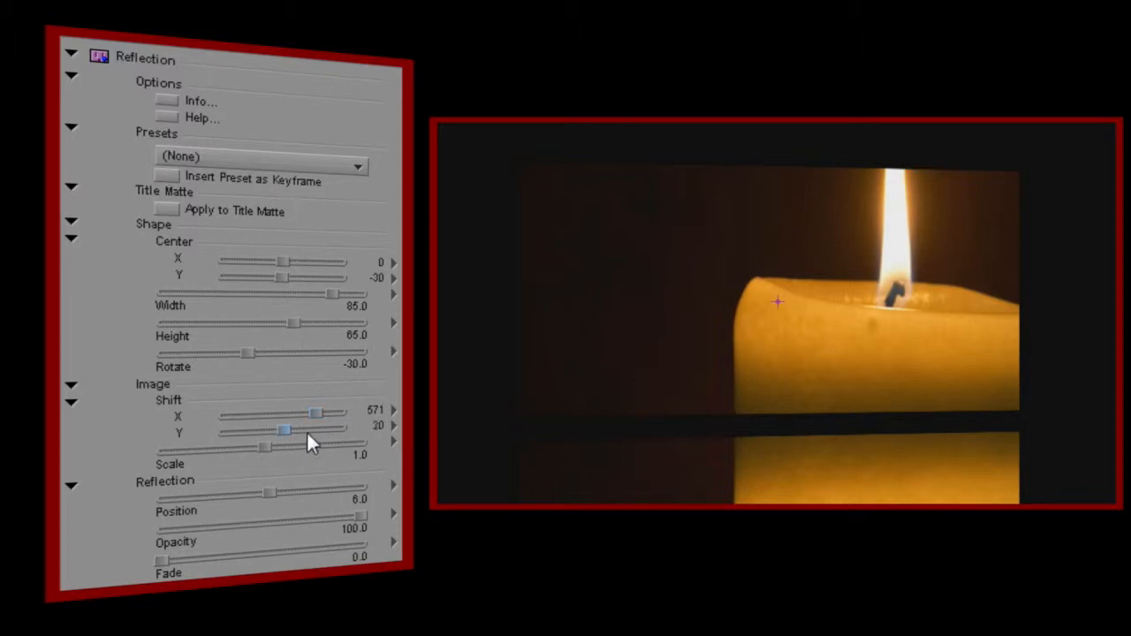
{"action": "left_click_drag", "start_coordinate": [285, 431], "coordinate": [320, 432]}
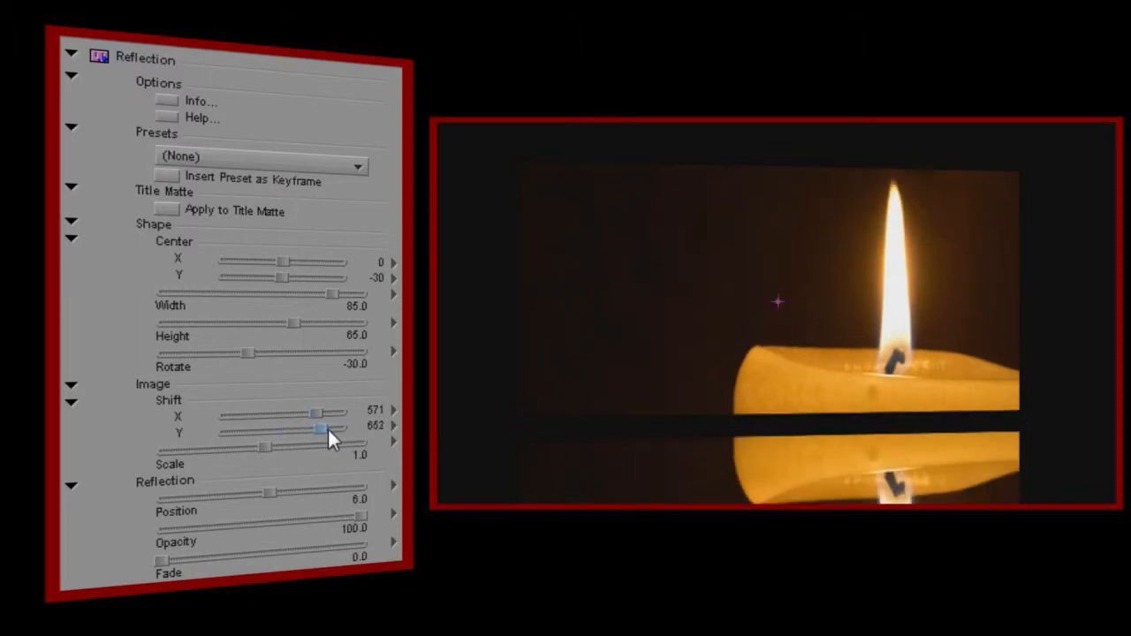
{"action": "left_click_drag", "start_coordinate": [320, 431], "coordinate": [340, 432]}
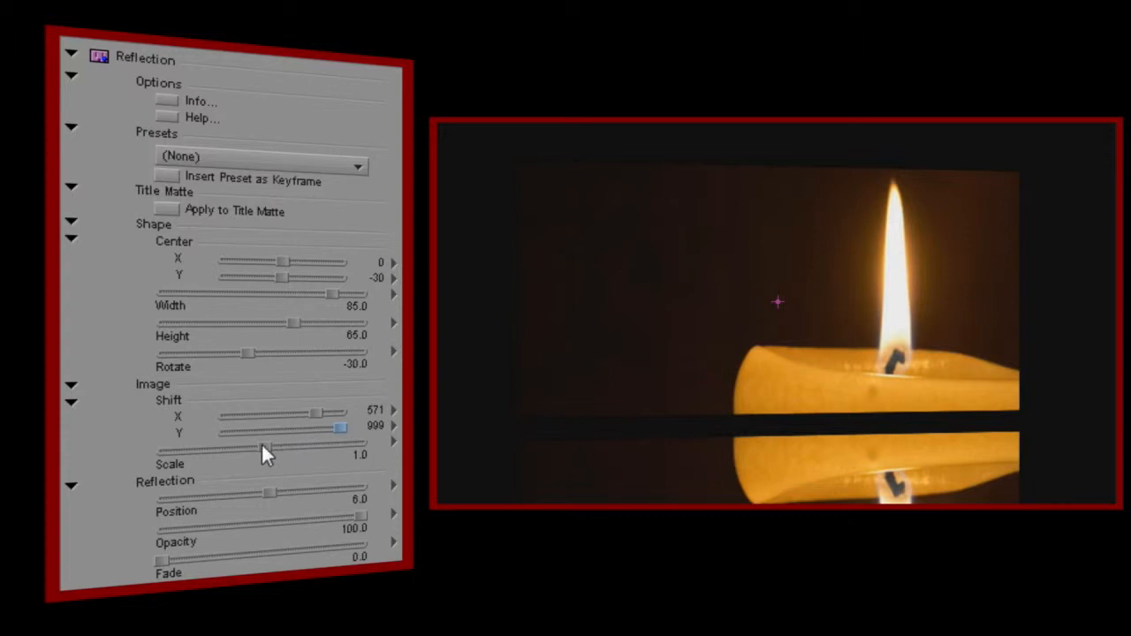
{"action": "left_click_drag", "start_coordinate": [265, 449], "coordinate": [274, 449]}
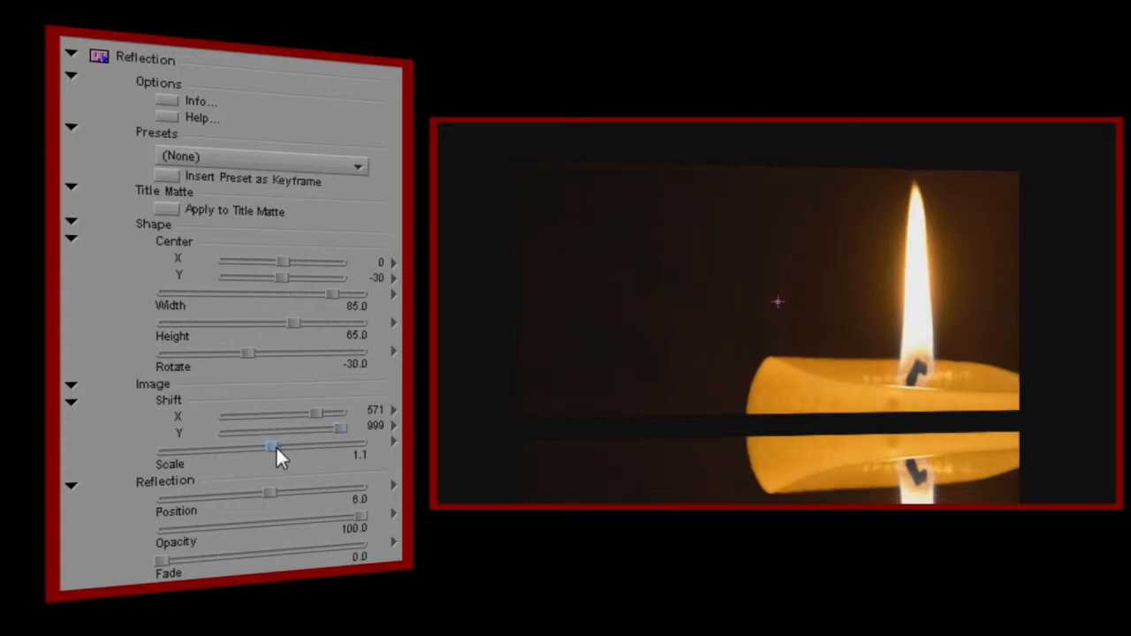
{"action": "left_click_drag", "start_coordinate": [272, 449], "coordinate": [263, 449]}
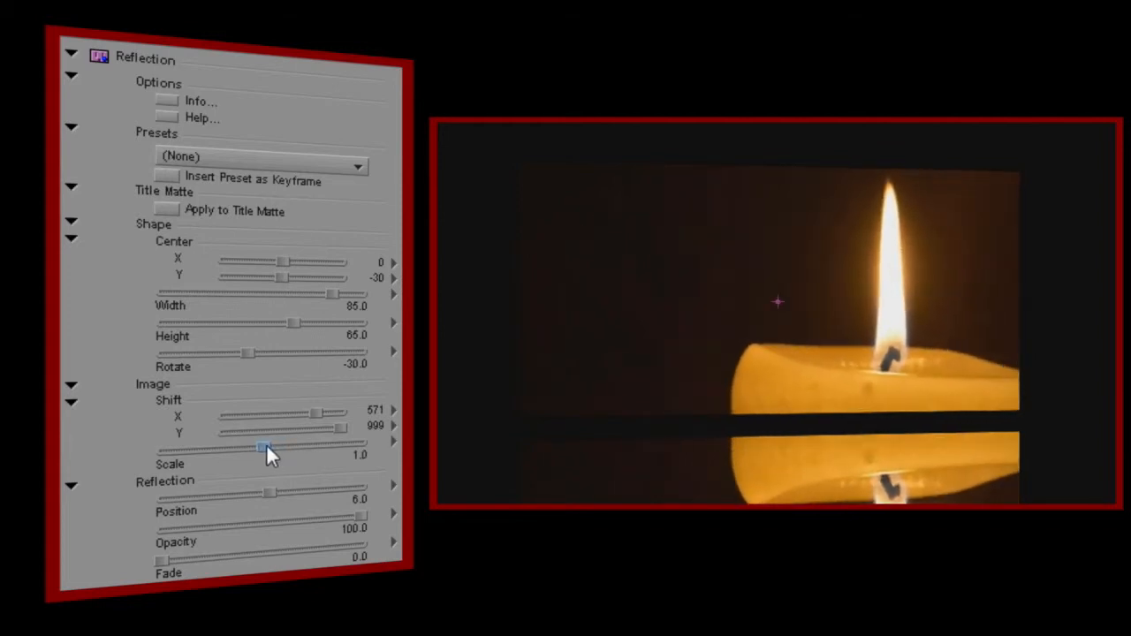
{"action": "left_click_drag", "start_coordinate": [266, 414], "coordinate": [286, 414]}
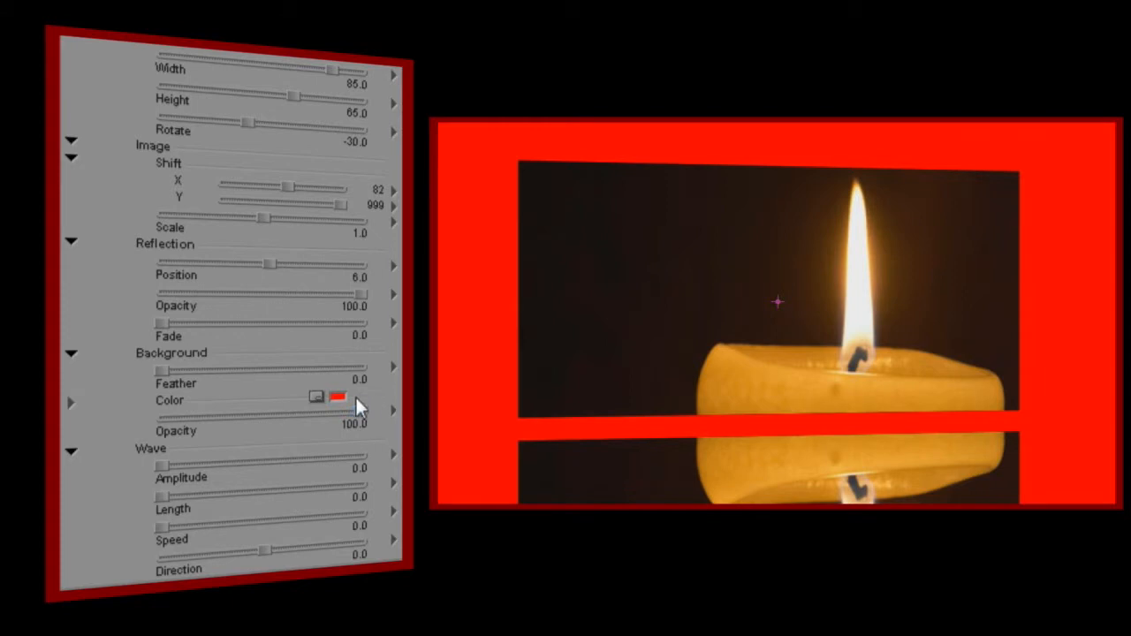
Return the background colour to black and raise Background Feather to 36.
{"action": "left_click", "coordinate": [338, 396]}
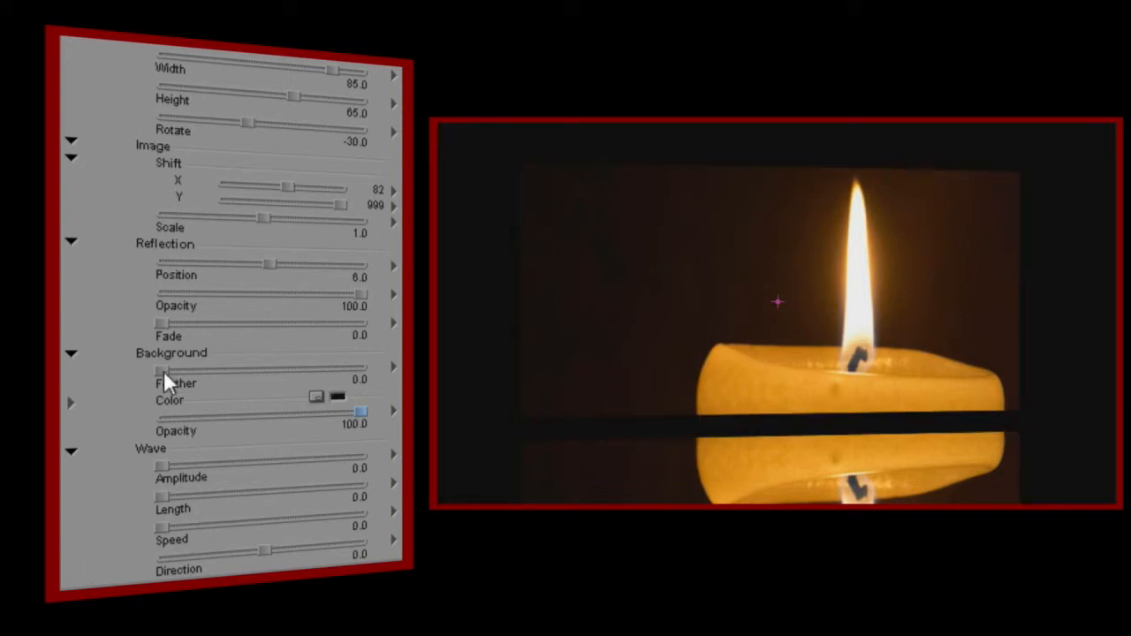
{"action": "left_click_drag", "start_coordinate": [159, 370], "coordinate": [216, 370]}
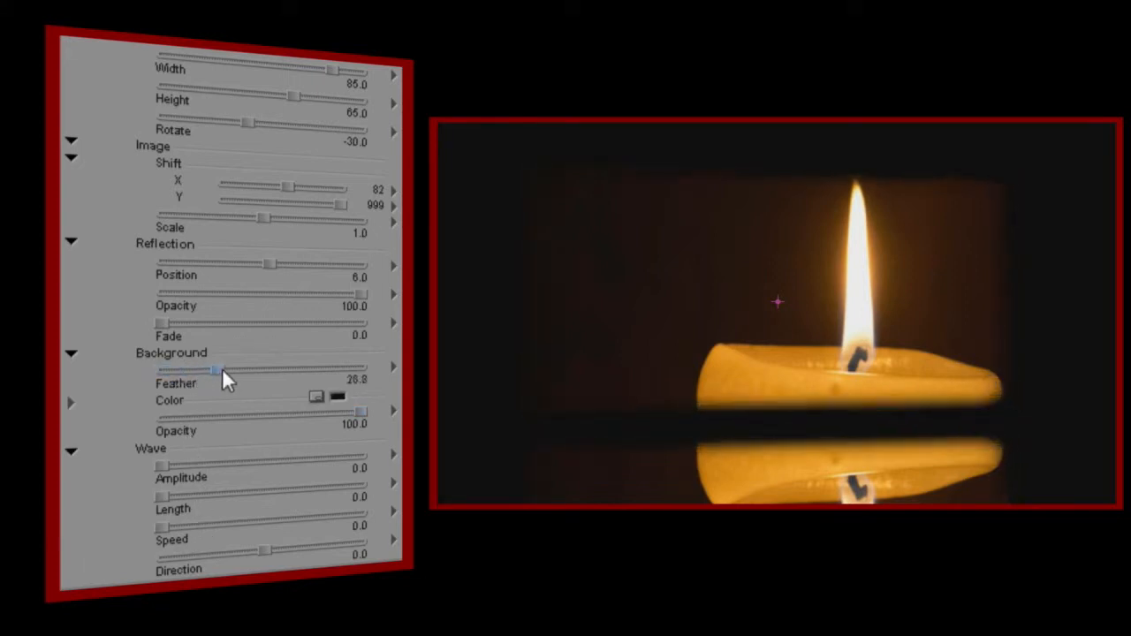
{"action": "left_click_drag", "start_coordinate": [220, 369], "coordinate": [233, 370]}
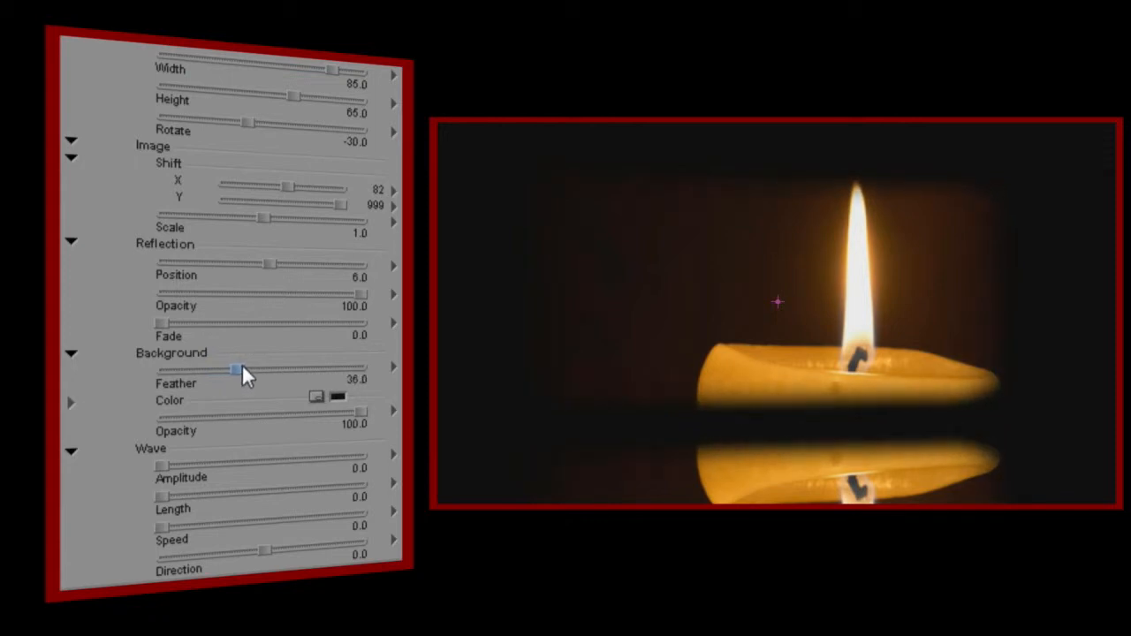
Set the reflection Position to -2.4, Opacity to 50.6 and Fade to 28.3.
{"action": "left_click_drag", "start_coordinate": [237, 370], "coordinate": [297, 265]}
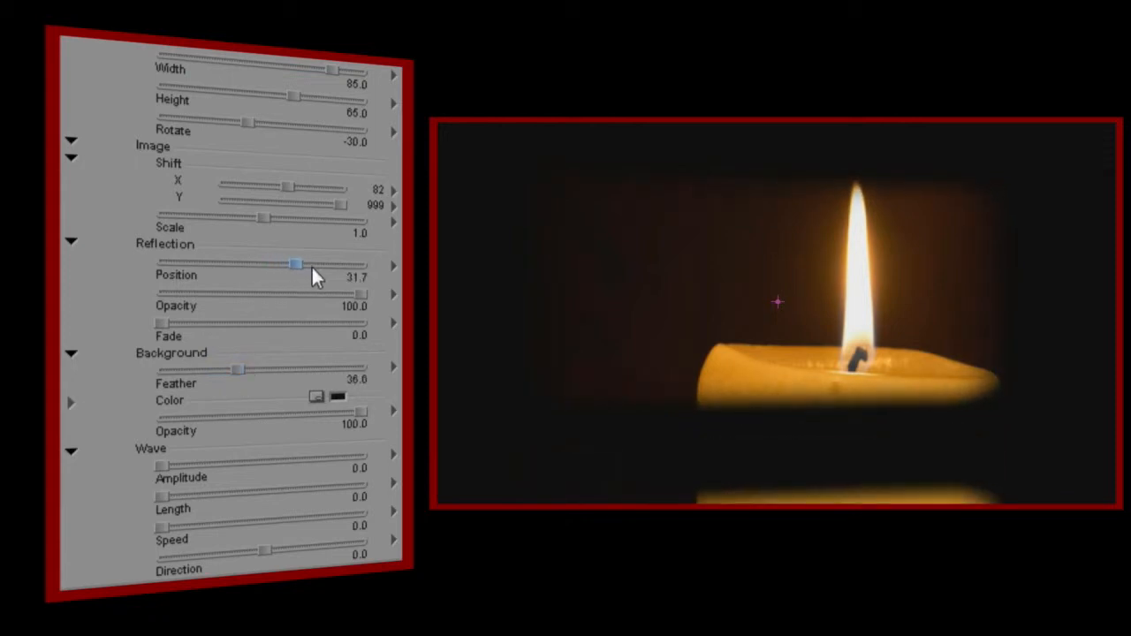
{"action": "left_click_drag", "start_coordinate": [297, 265], "coordinate": [247, 266]}
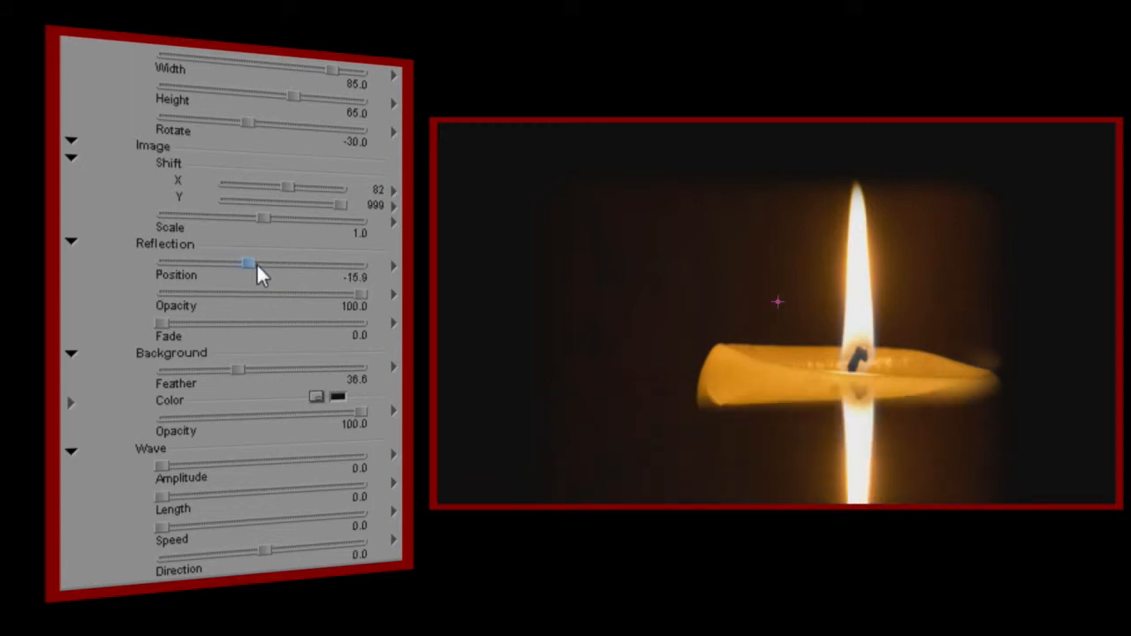
{"action": "left_click_drag", "start_coordinate": [248, 265], "coordinate": [362, 293]}
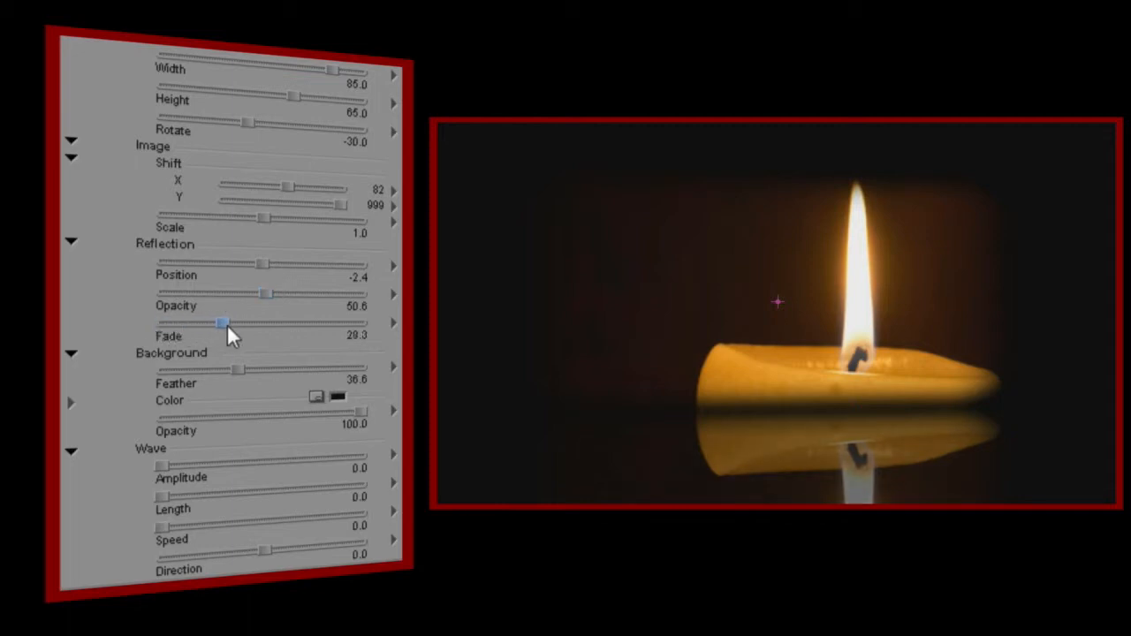
{"action": "left_click_drag", "start_coordinate": [221, 322], "coordinate": [300, 322]}
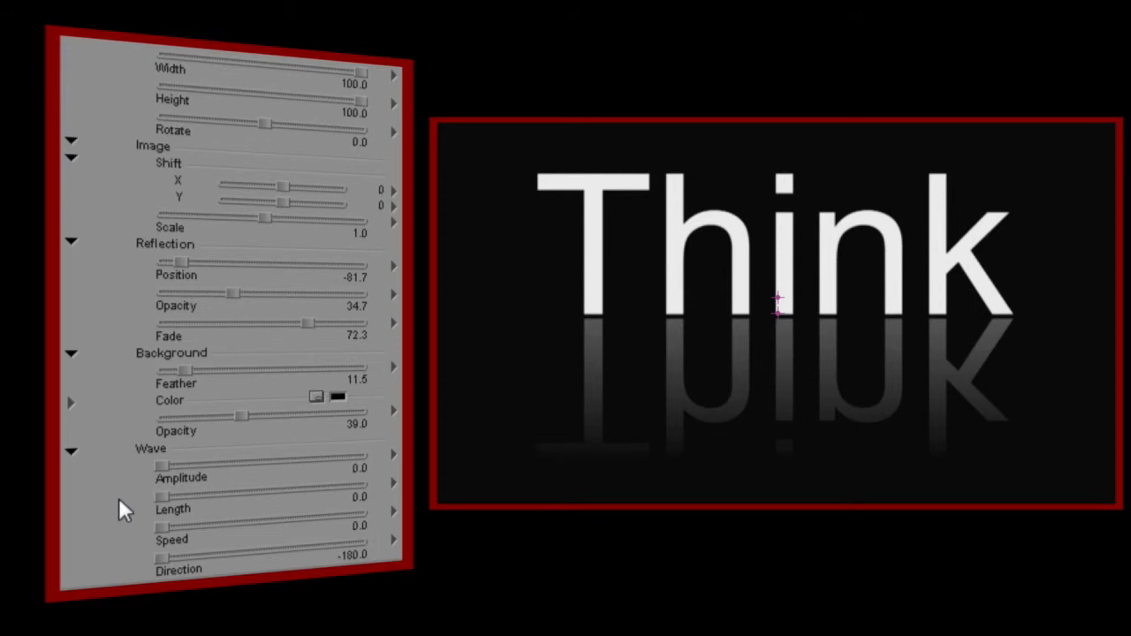
{"action": "mouse_move", "coordinate": [151, 502]}
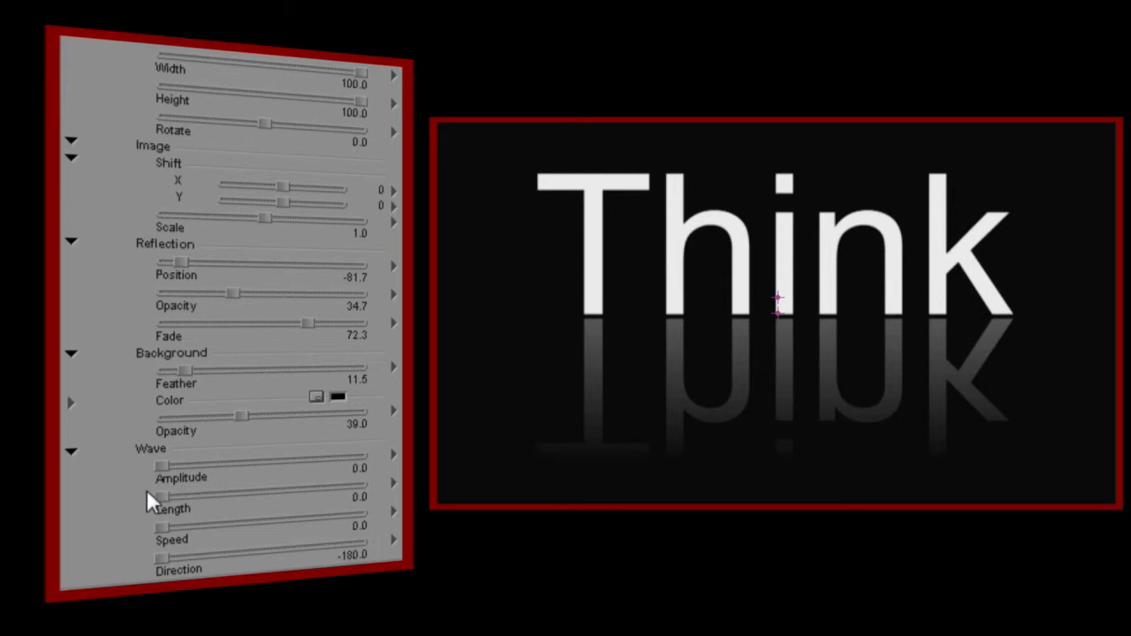
Set Wave Amplitude 31.7, Length 30.5 and Speed 29.9 on the Think reflection.
{"action": "left_click_drag", "start_coordinate": [159, 466], "coordinate": [197, 466]}
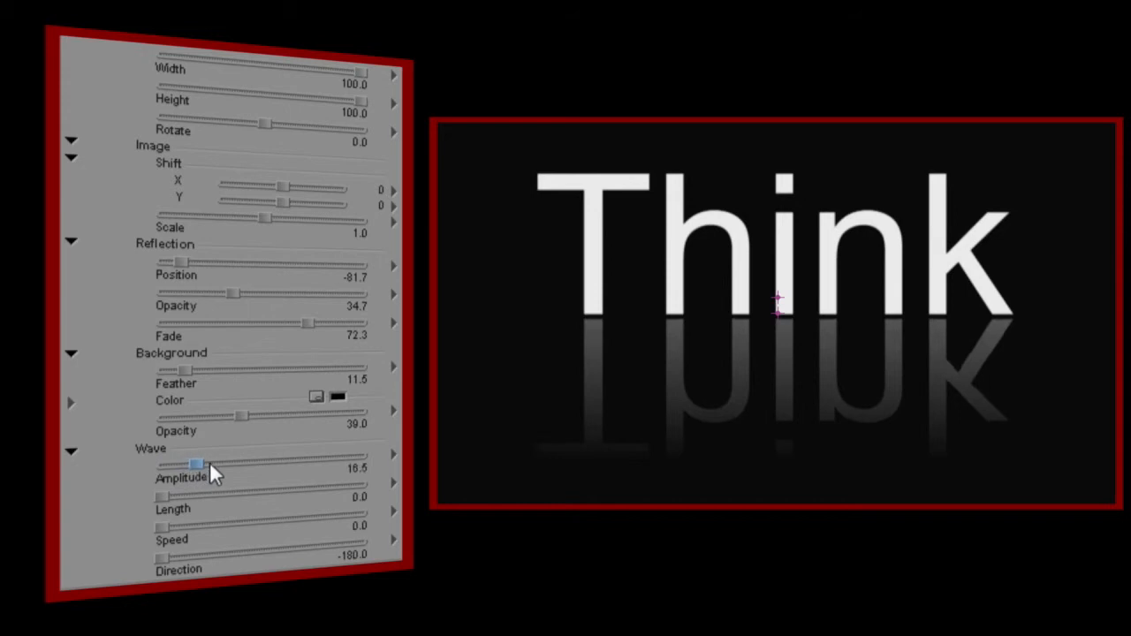
{"action": "left_click_drag", "start_coordinate": [197, 463], "coordinate": [226, 463]}
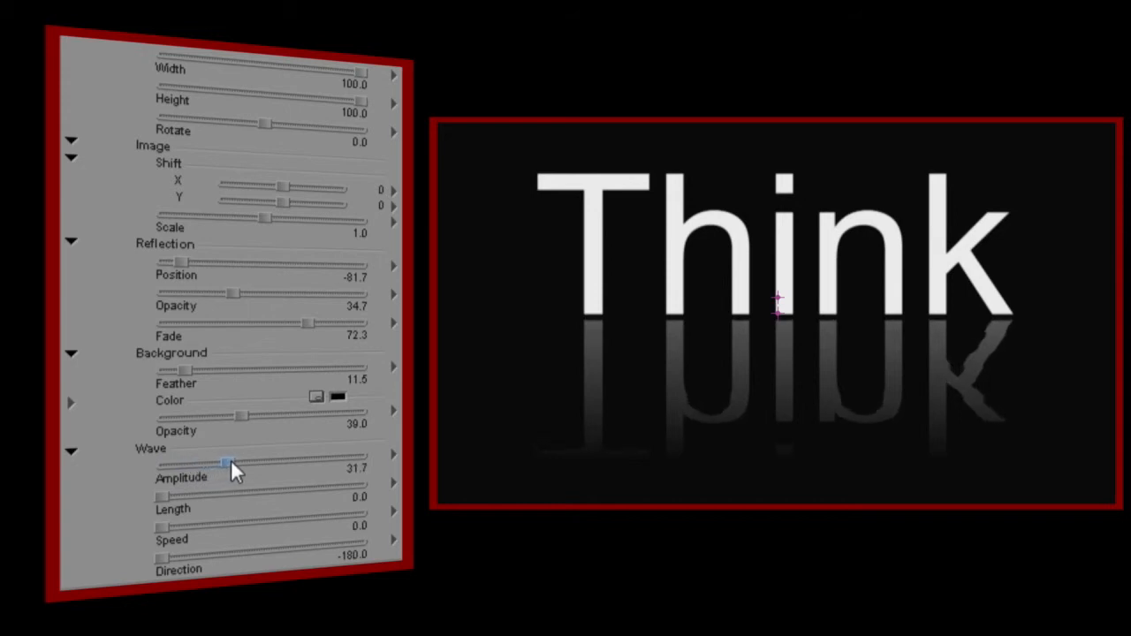
{"action": "left_click_drag", "start_coordinate": [159, 494], "coordinate": [213, 493]}
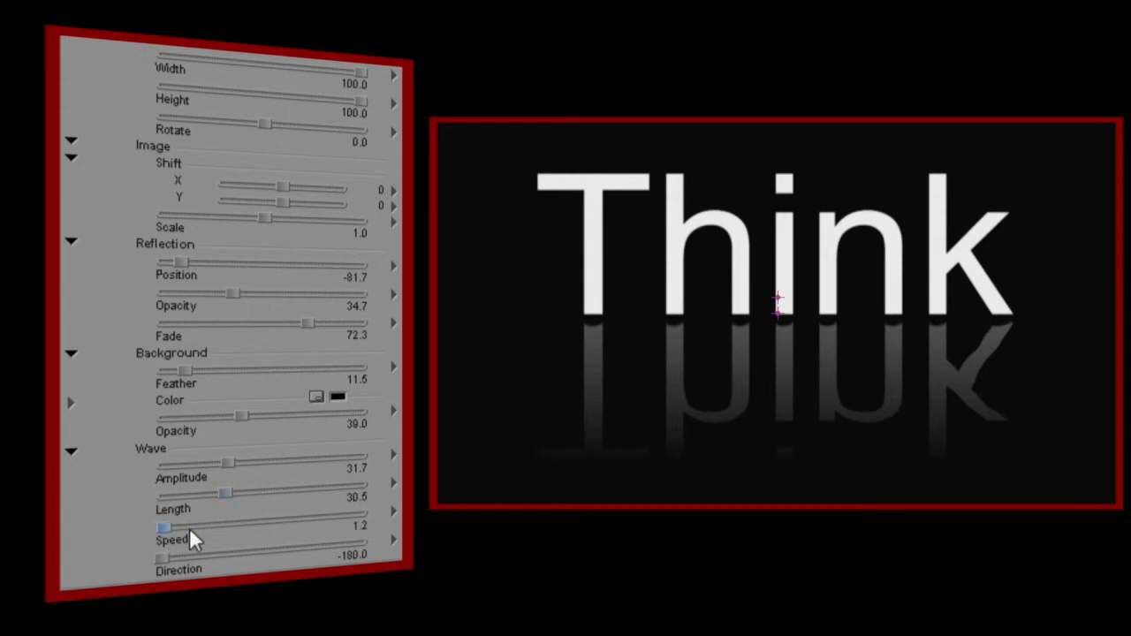
{"action": "left_click_drag", "start_coordinate": [163, 523], "coordinate": [221, 524]}
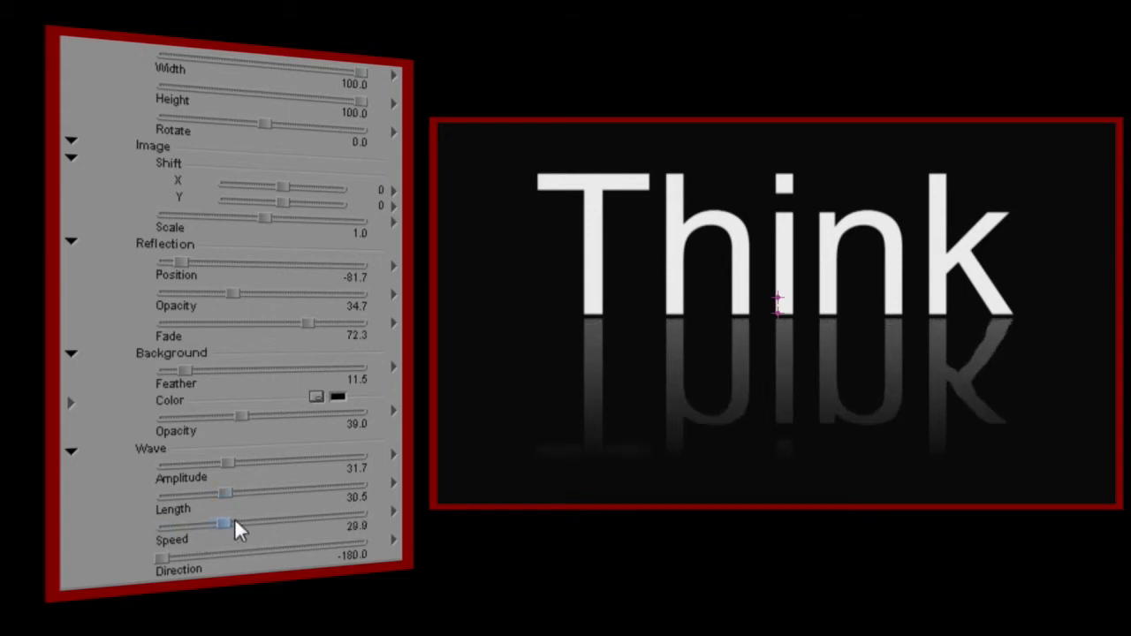